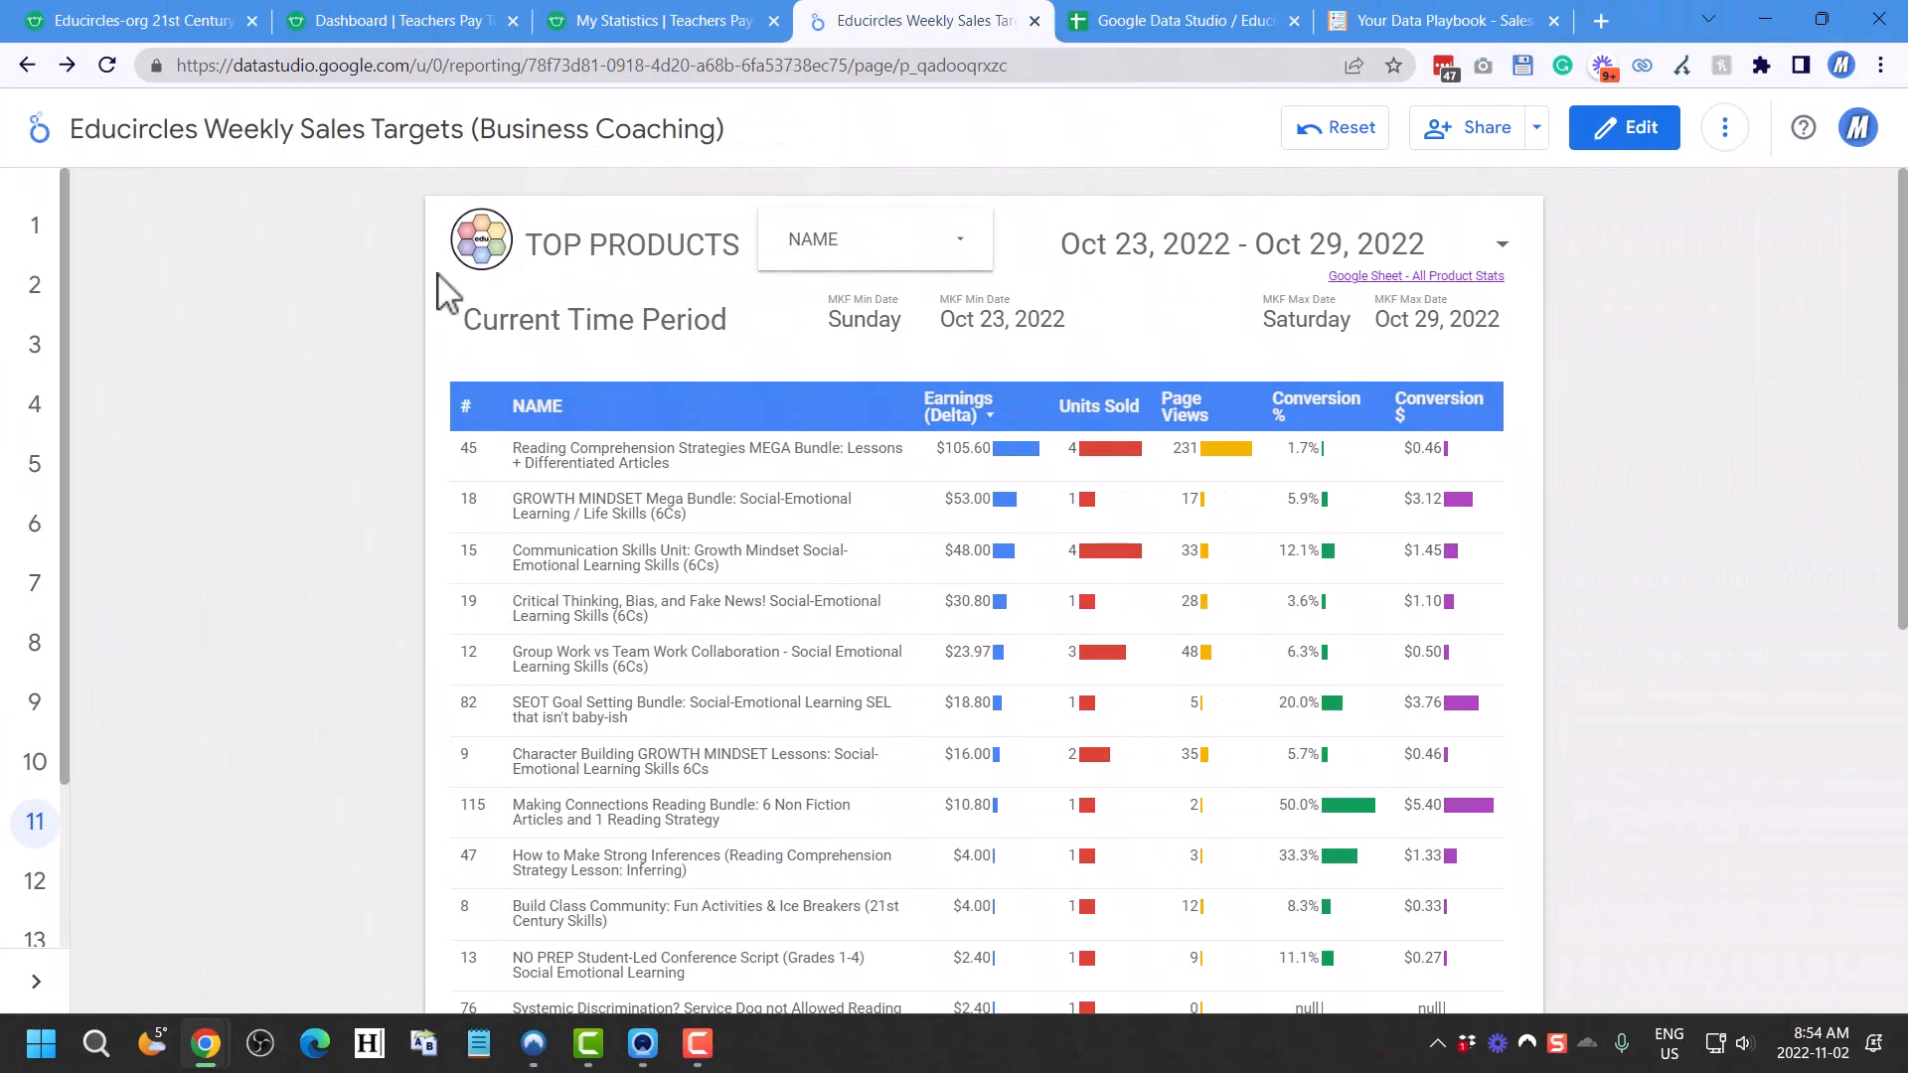
Download the product statistics from My Statistics and save them as MyProductStats.csv
click(658, 20)
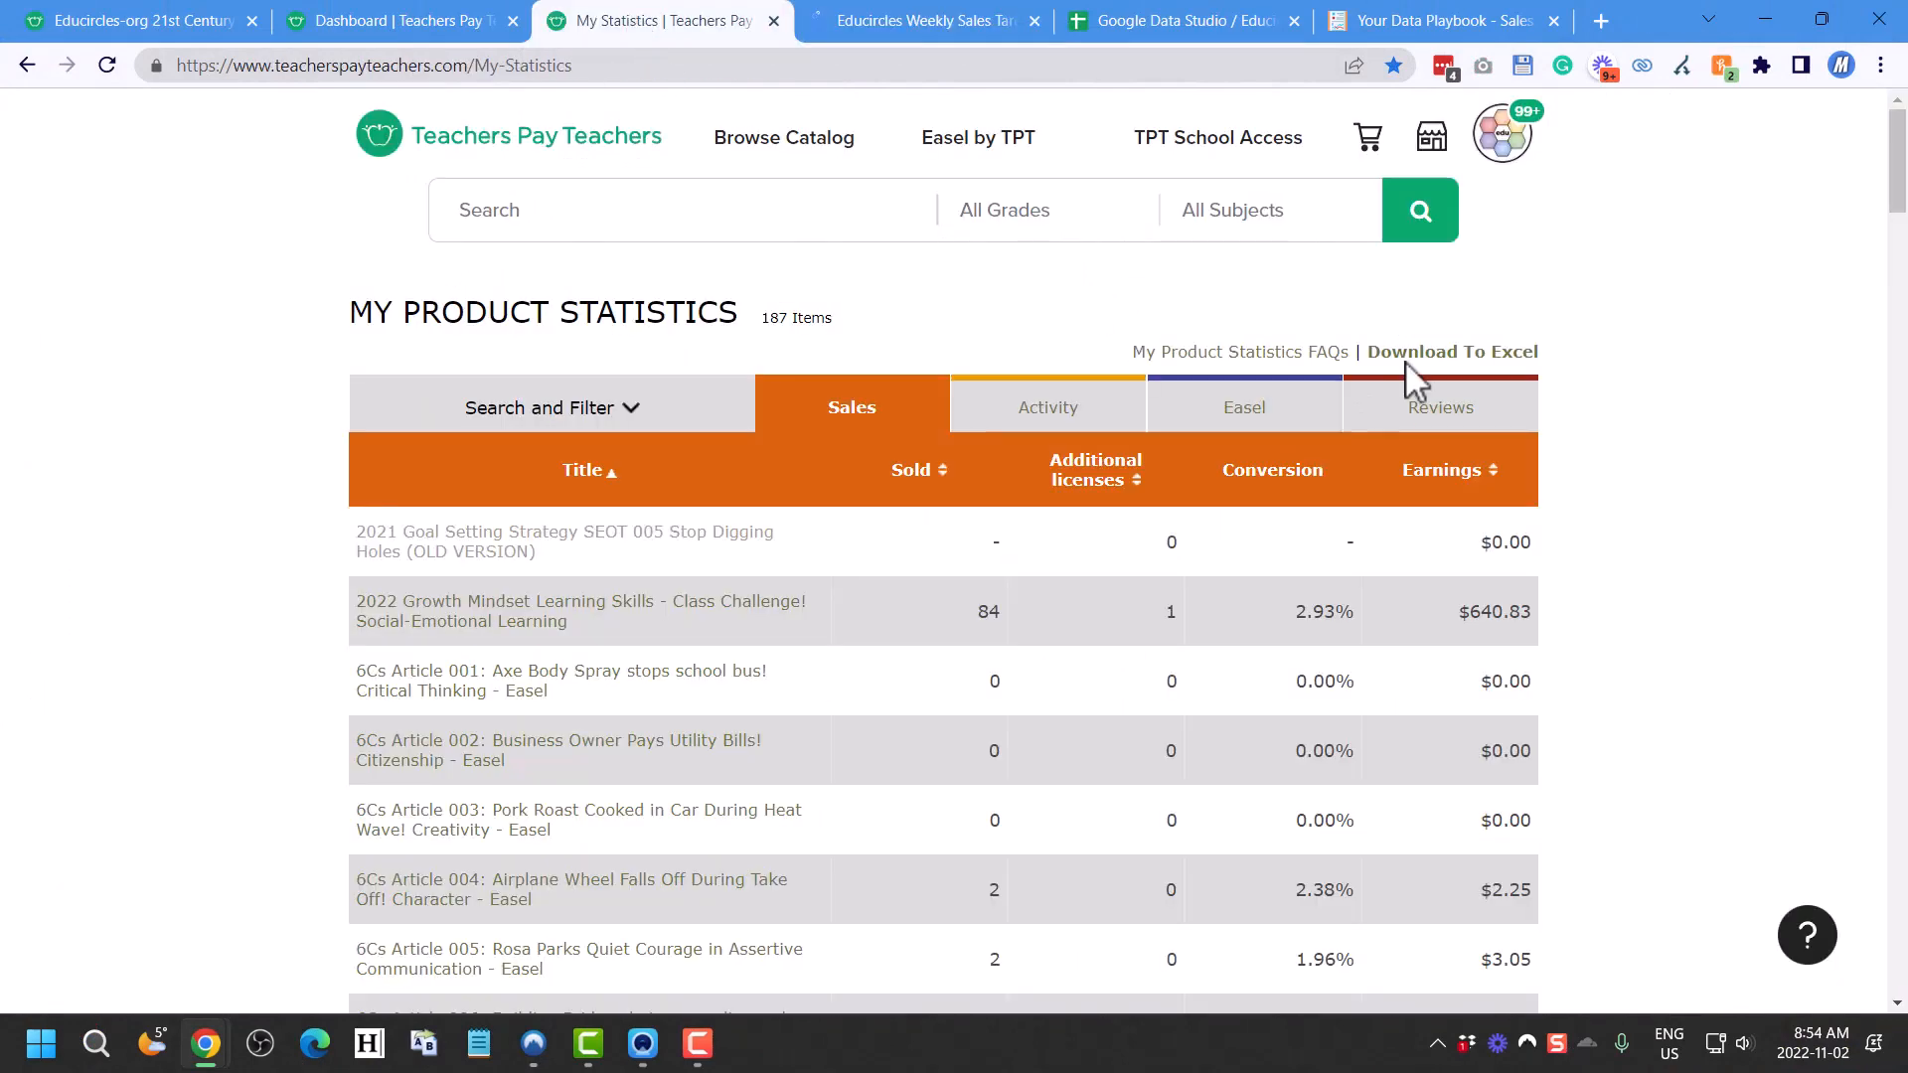
click(1452, 352)
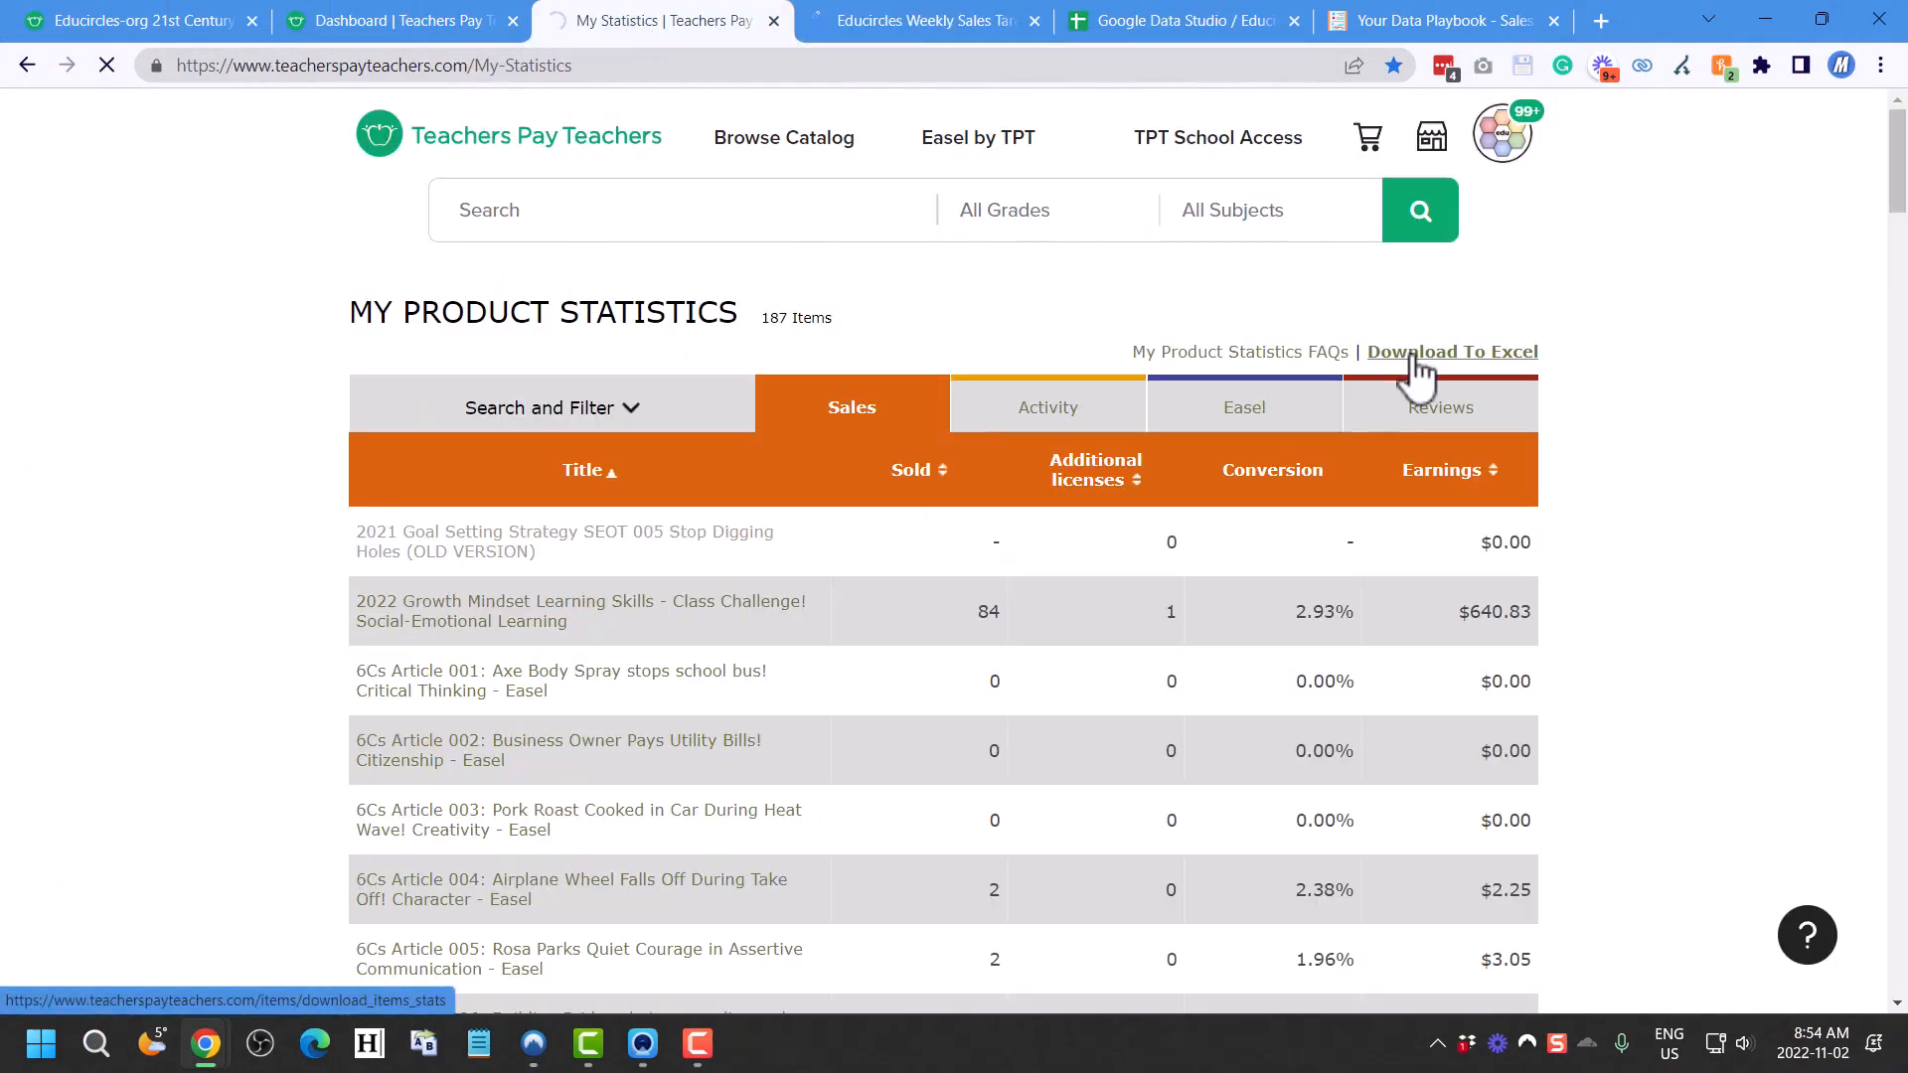
click(1451, 352)
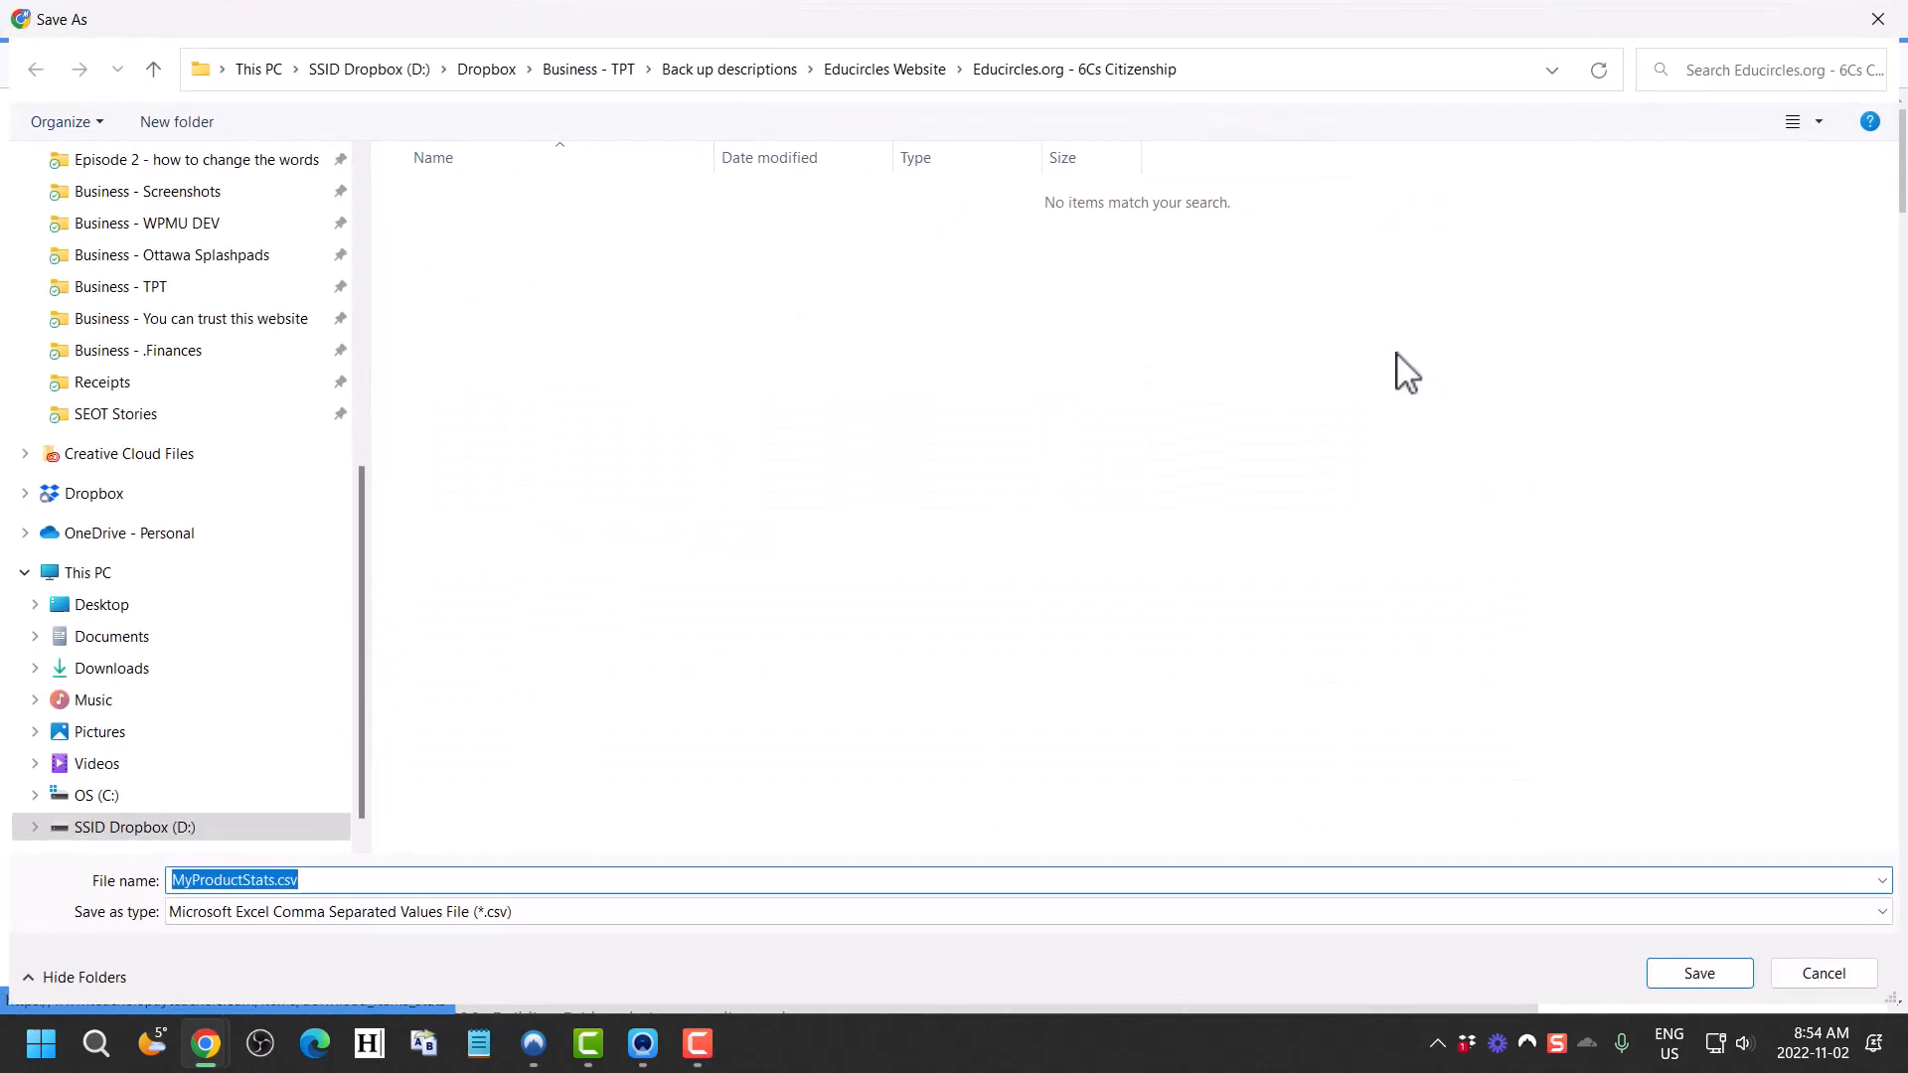
click(1699, 972)
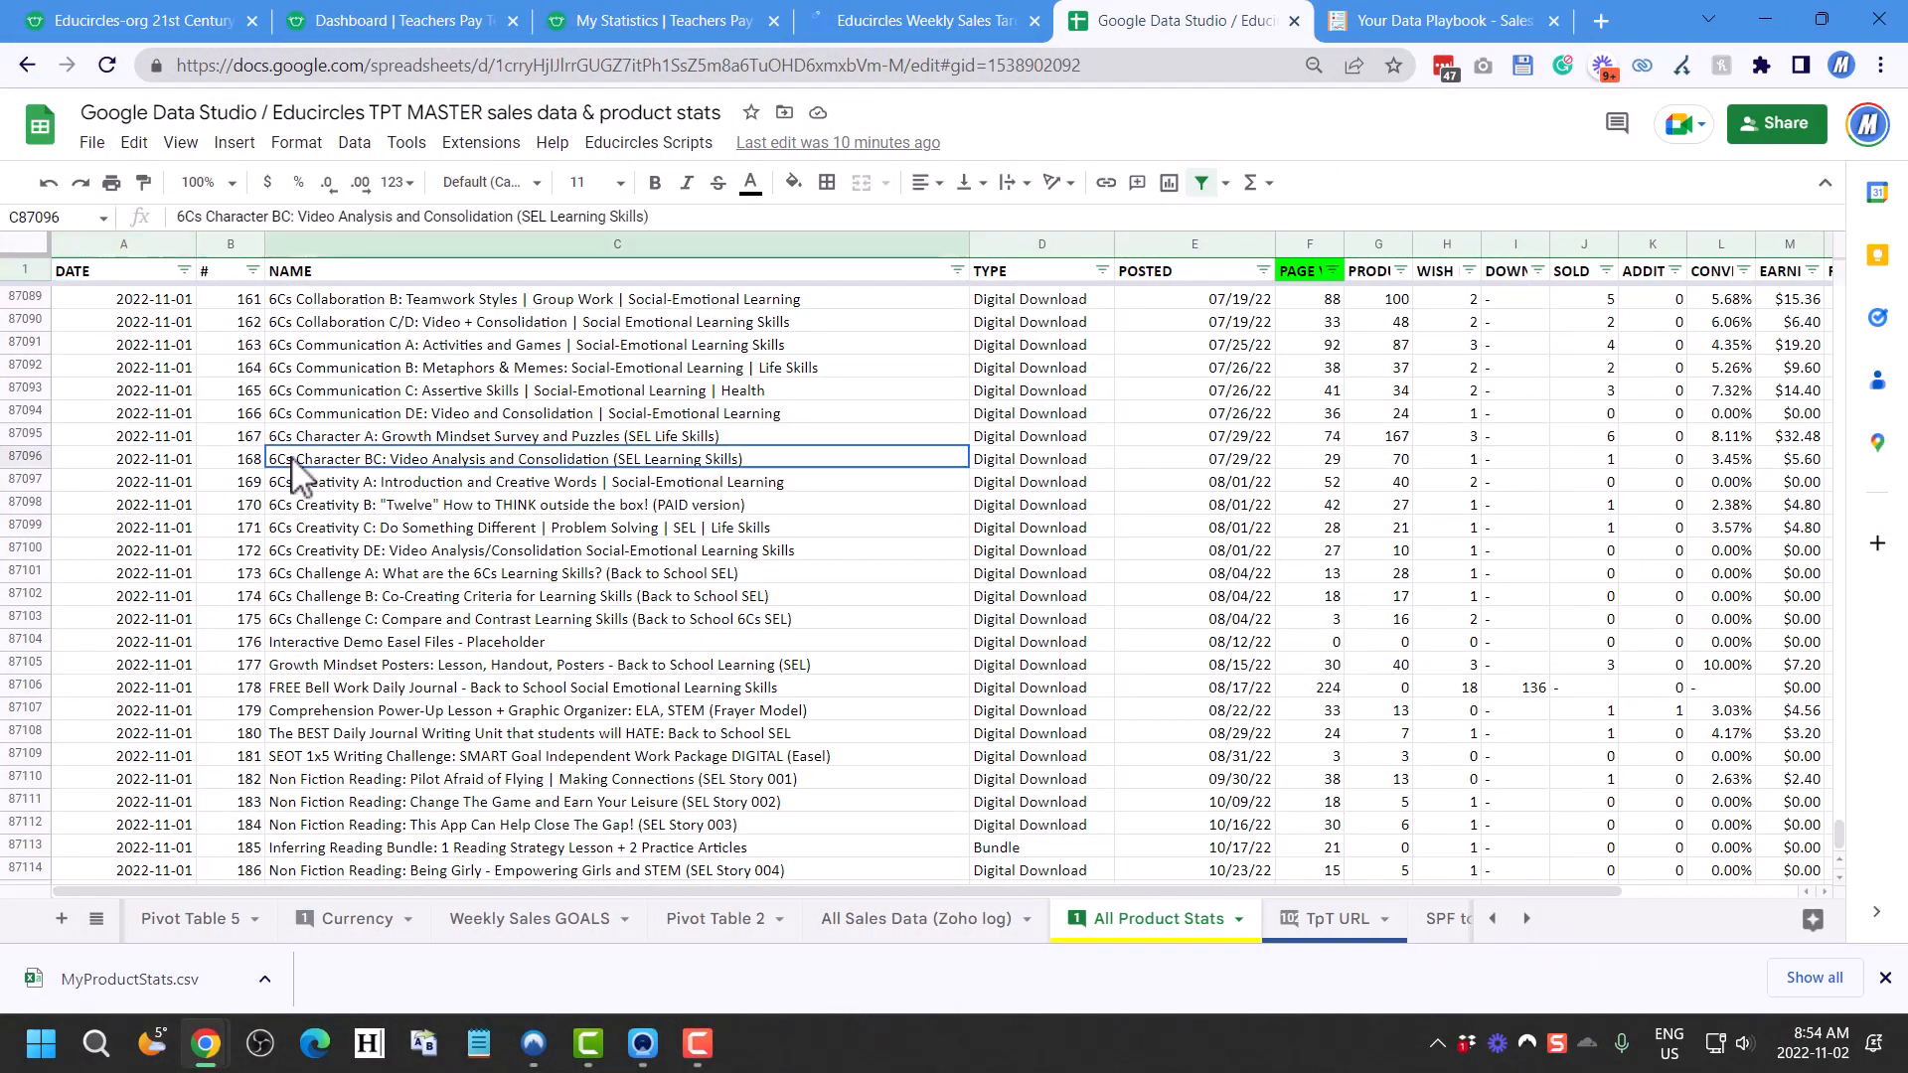
Jump to the top of All Product Stats and scroll through the January–March 2020 rows
click(123, 301)
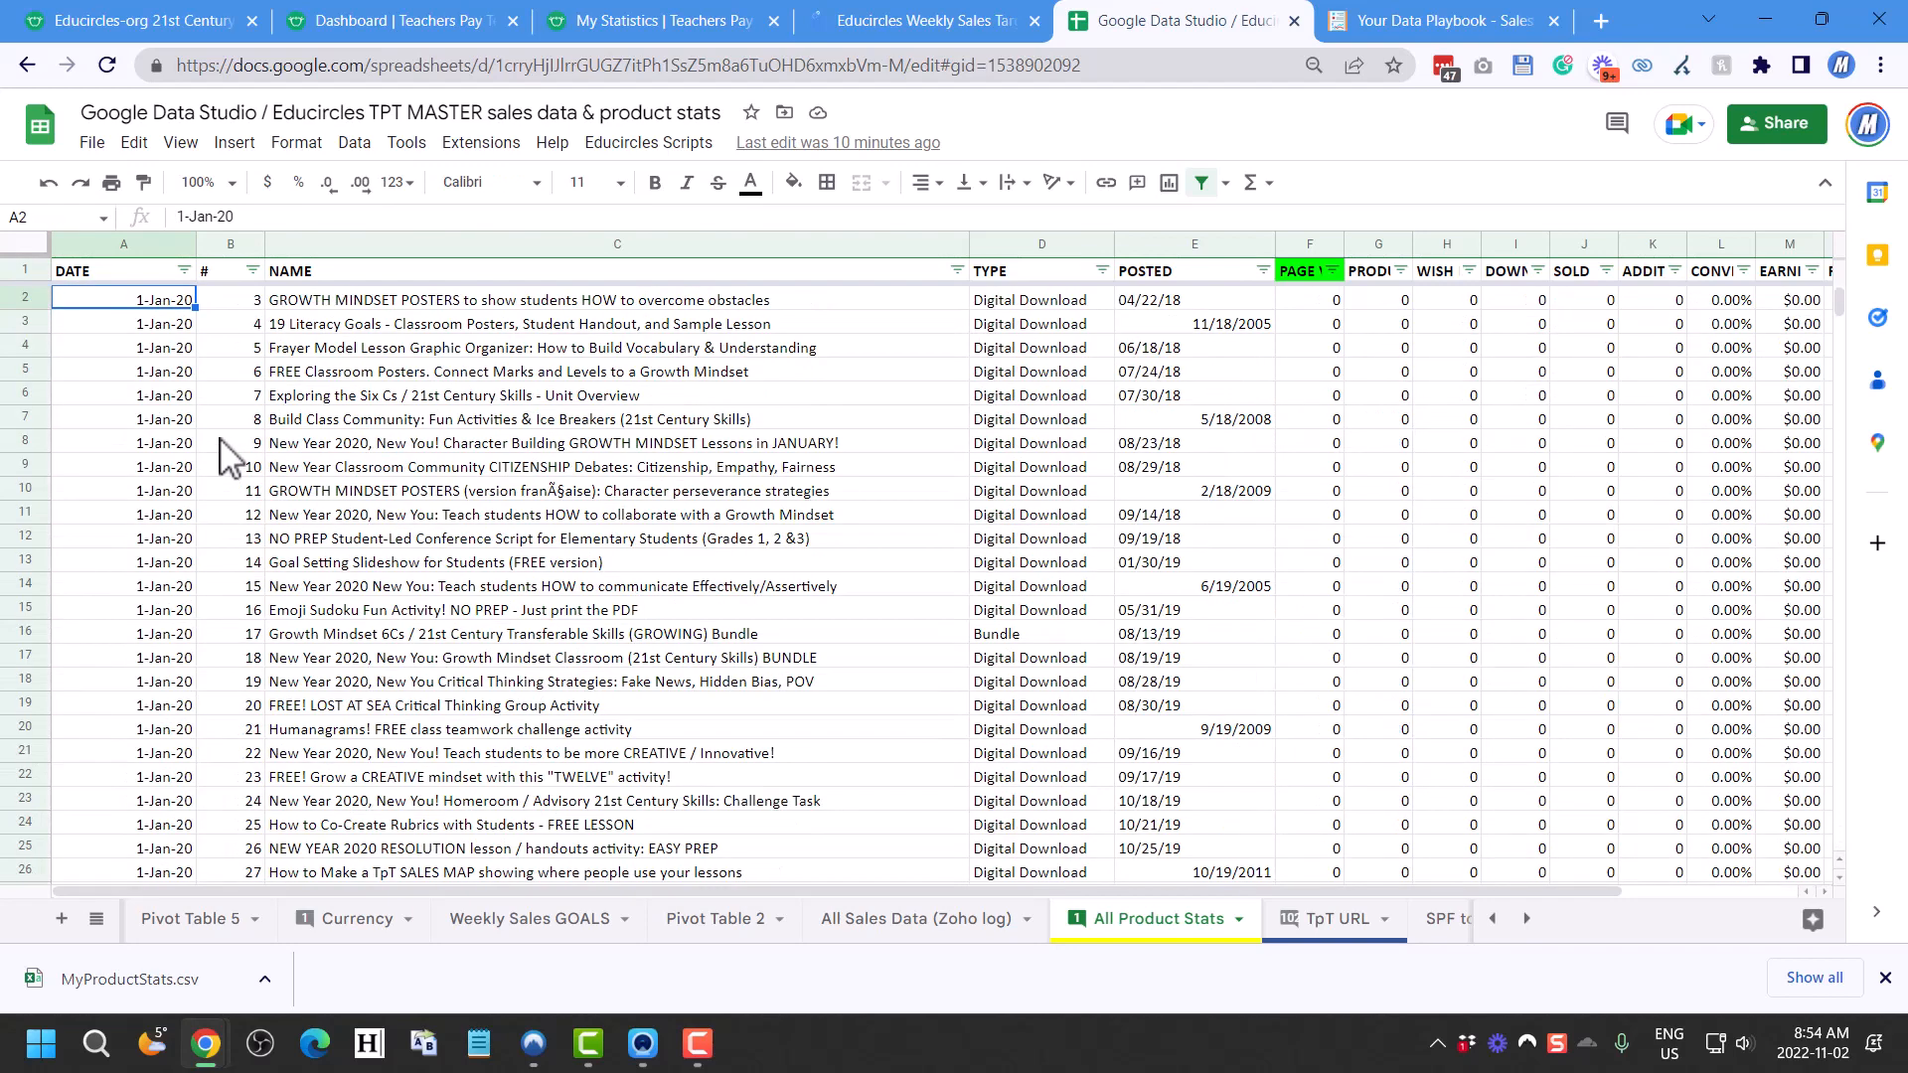
scroll(down, 3)
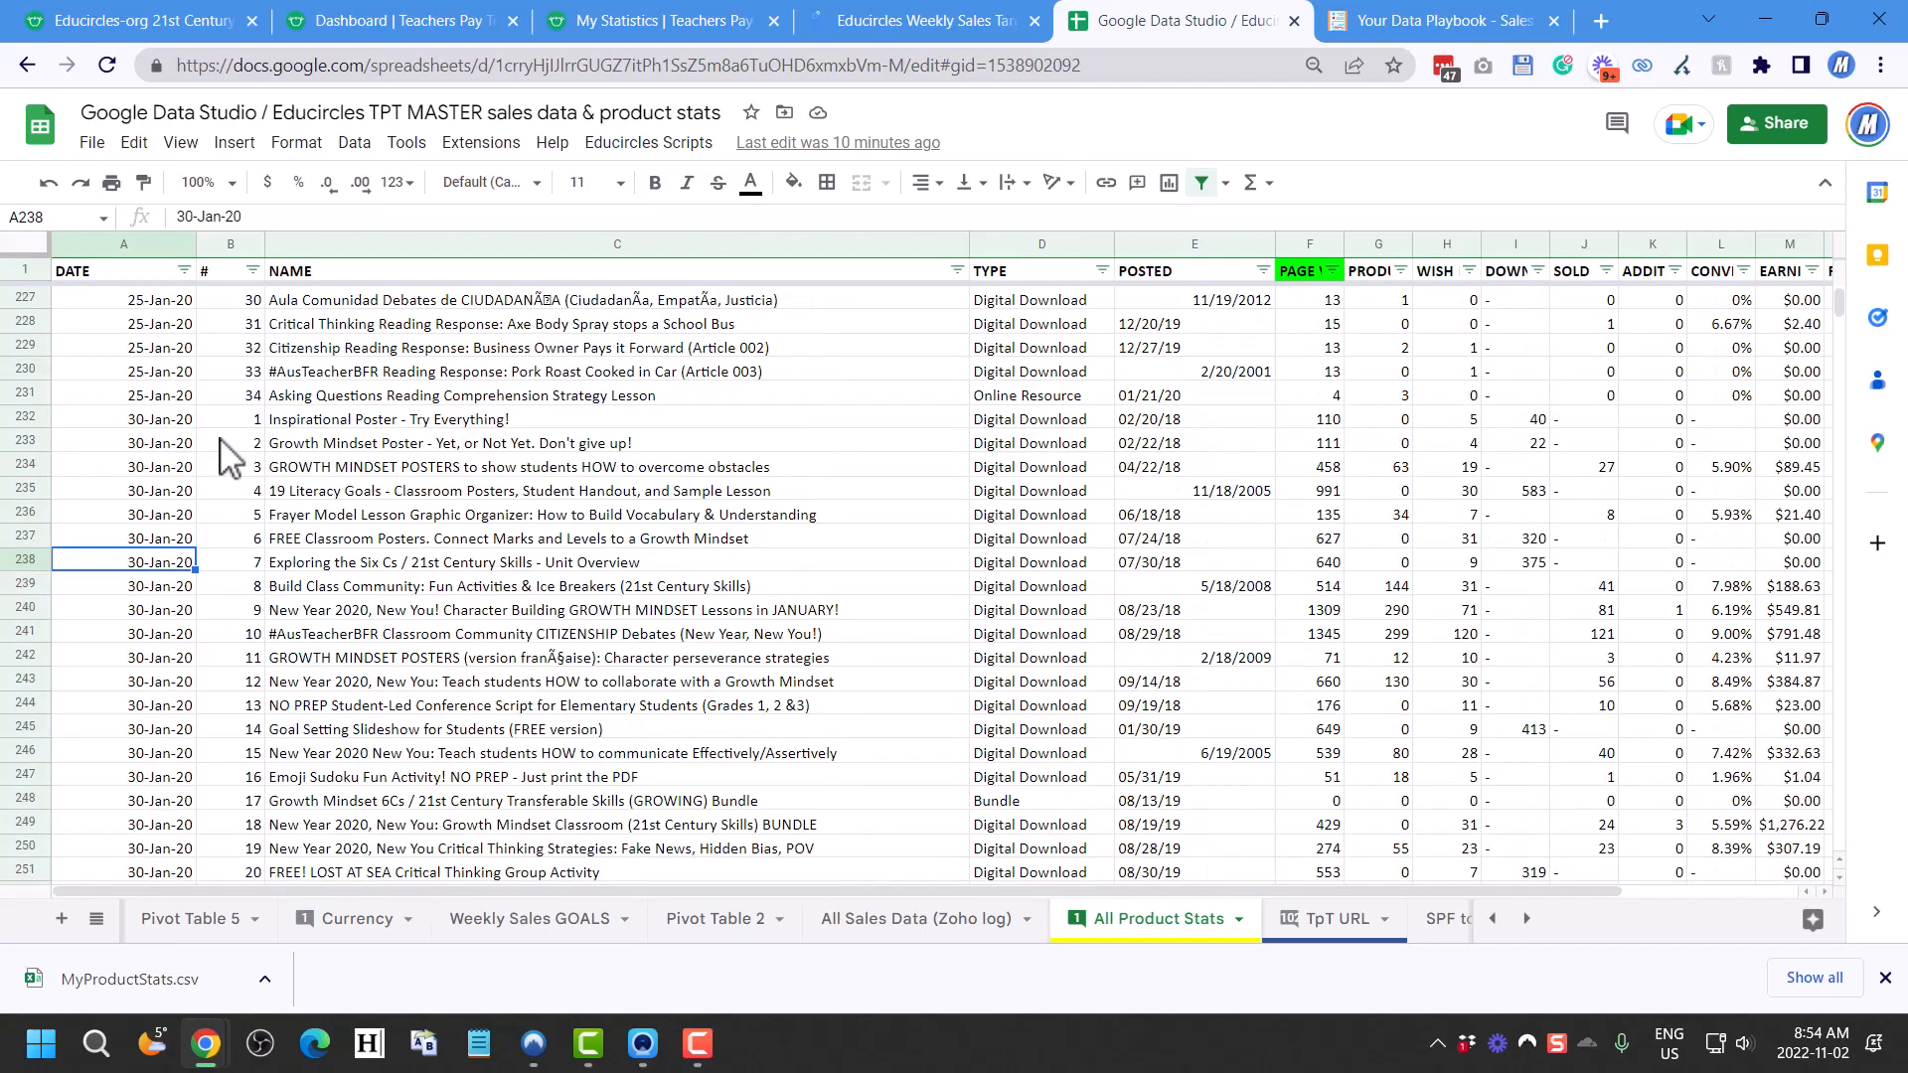
scroll(down, 3)
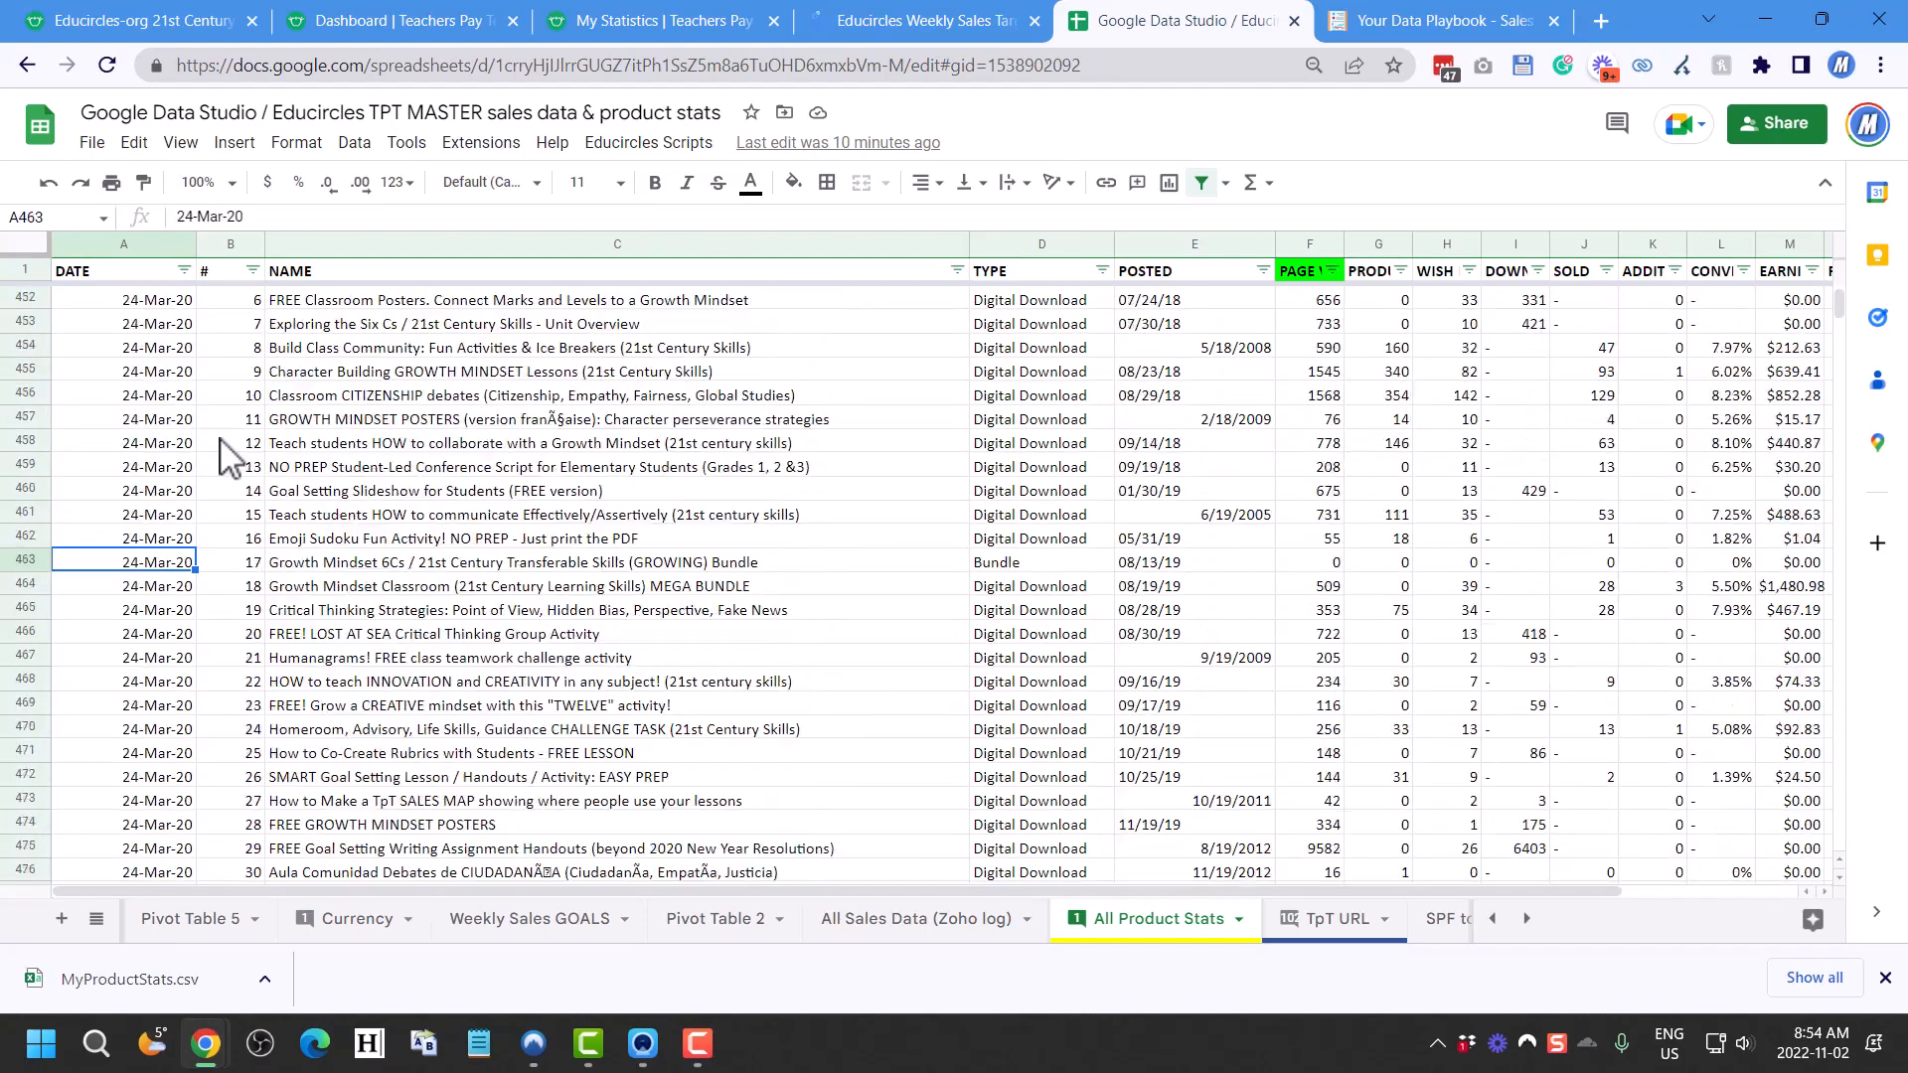